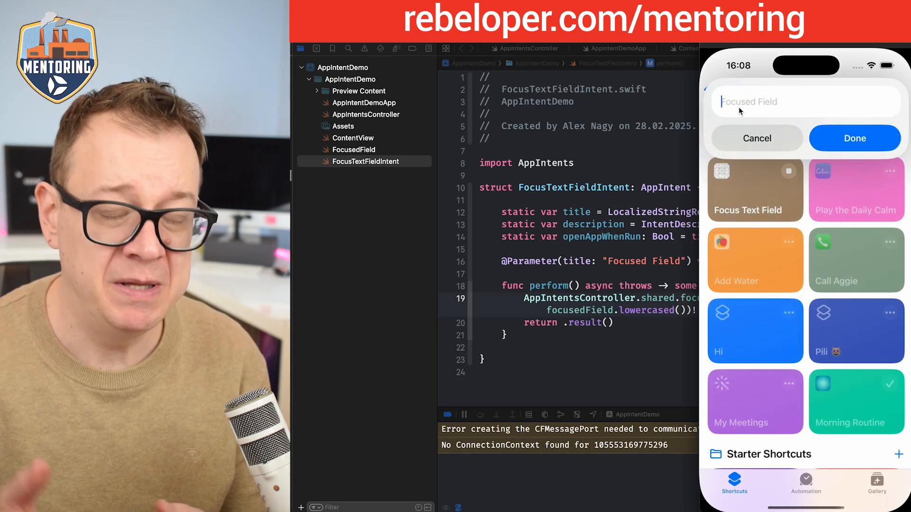
Run the Focus Text Field shortcut with Email entered as the focused field
{"action": "type", "text": "Email"}
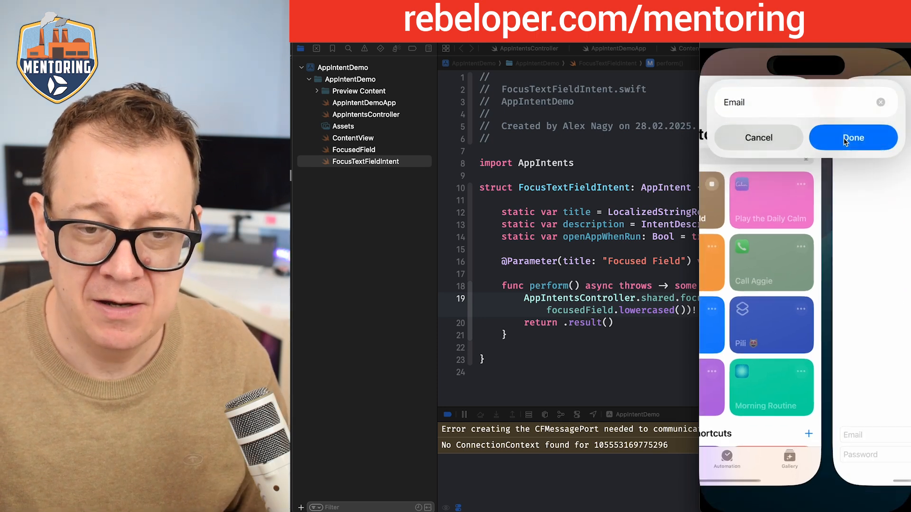
{"action": "left_click", "coordinate": [852, 138]}
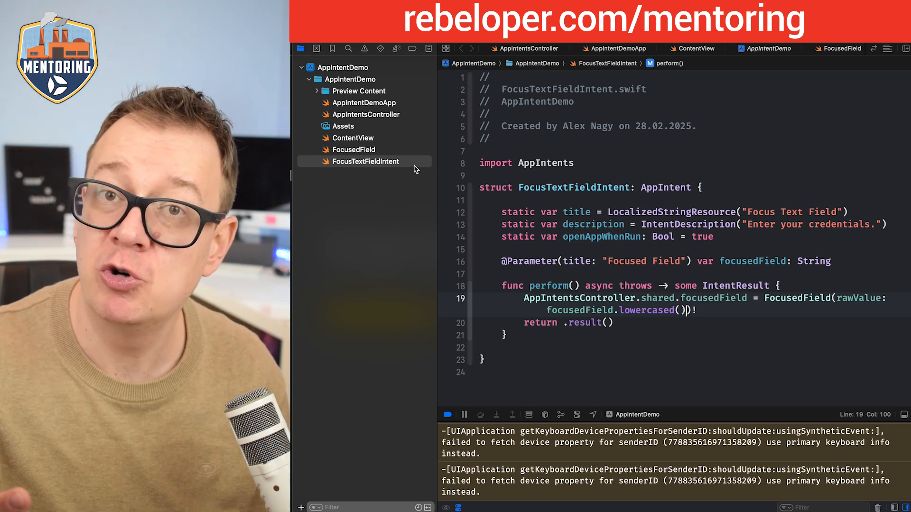
Create an empty ShortcutsProvider.swift file in the project and open it
{"action": "right_click", "coordinate": [366, 161]}
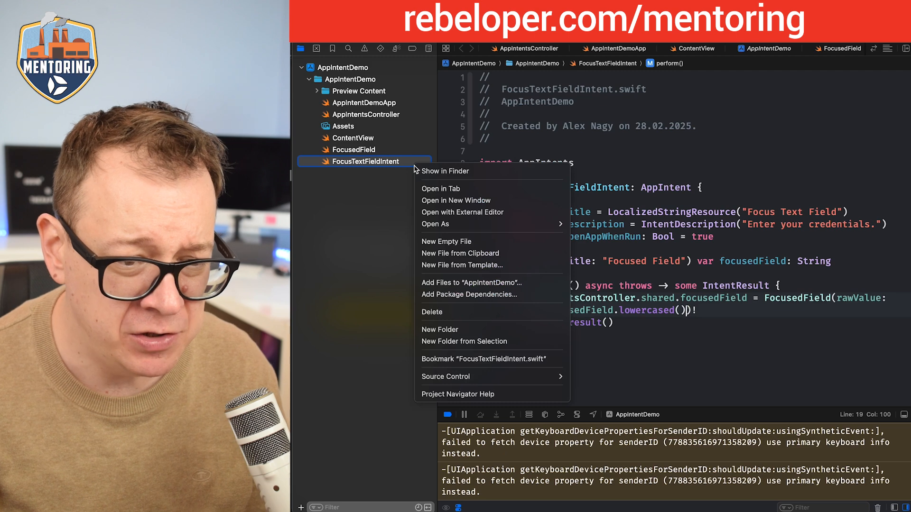
{"action": "left_click", "coordinate": [446, 241]}
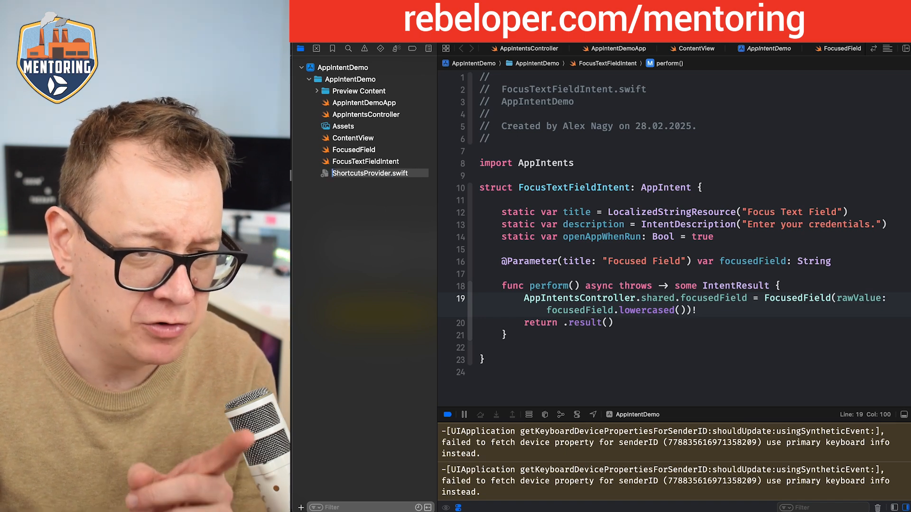
{"action": "left_click", "coordinate": [360, 173]}
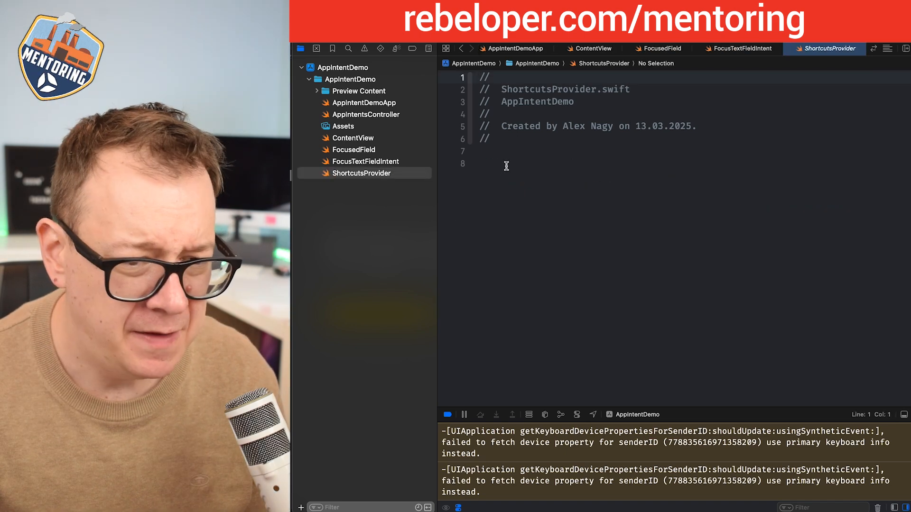
Import AppIntents and declare a ShortcutsProvider struct conforming to AppShortcutsProvider with appShortcuts
{"action": "type", "text": "import AppIntents"}
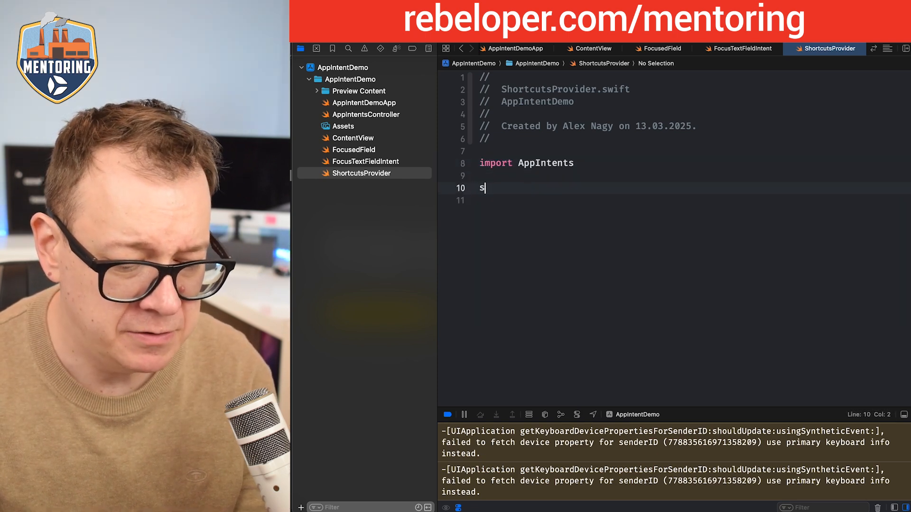
{"action": "type", "text": "truct"}
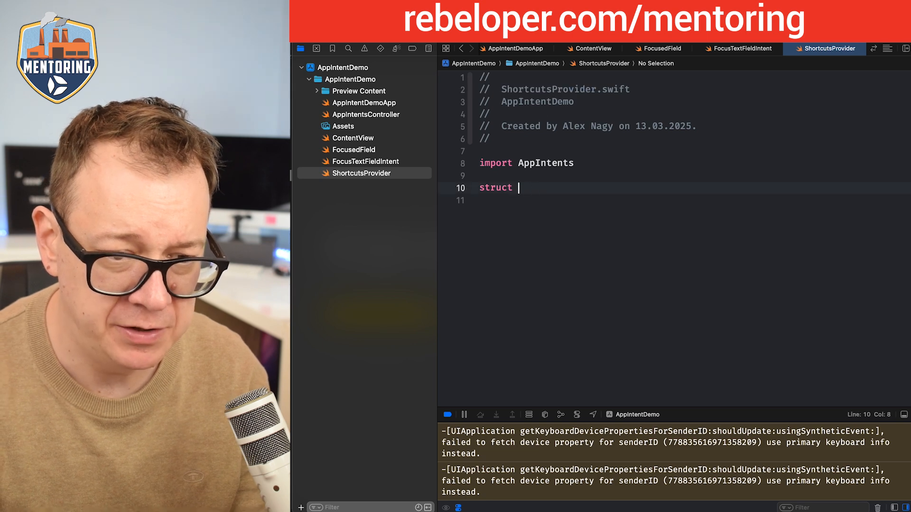
{"action": "type", "text": "ShortcutsProvider: App"}
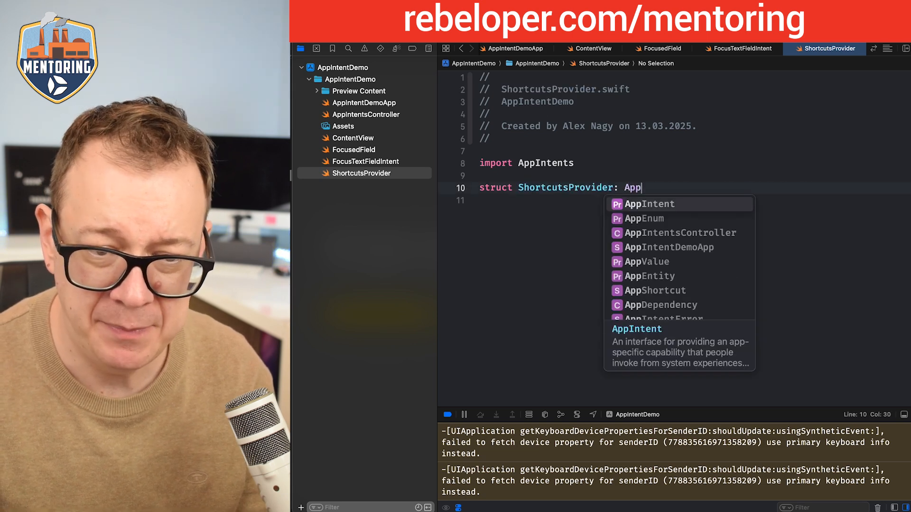
{"action": "type", "text": "ShortcutProviding"}
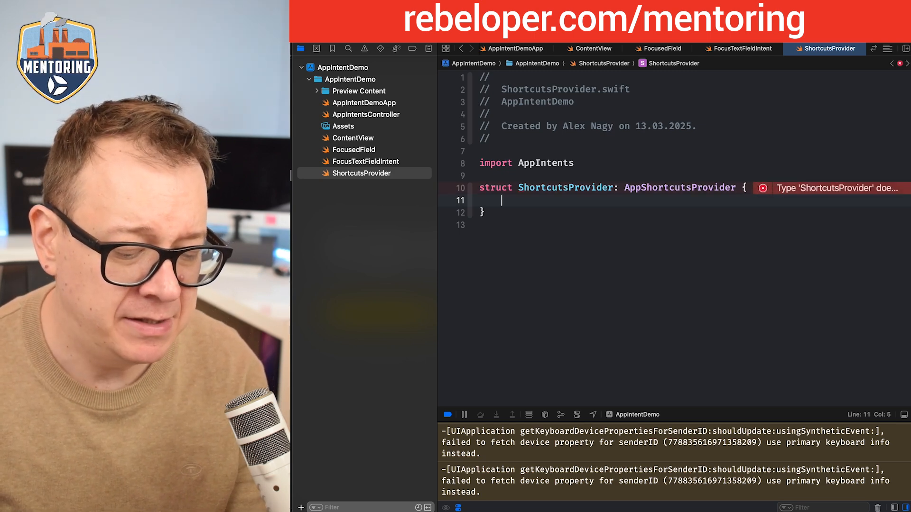
{"action": "type", "text": "@AppDependency var appIntentsHandler: AppIntentsHandler"}
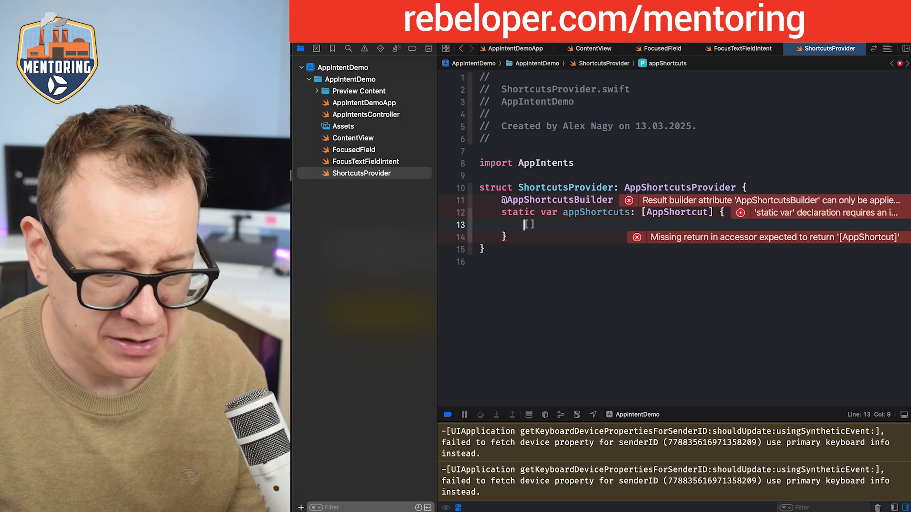
{"action": "type", "text": "AppShortcut("}
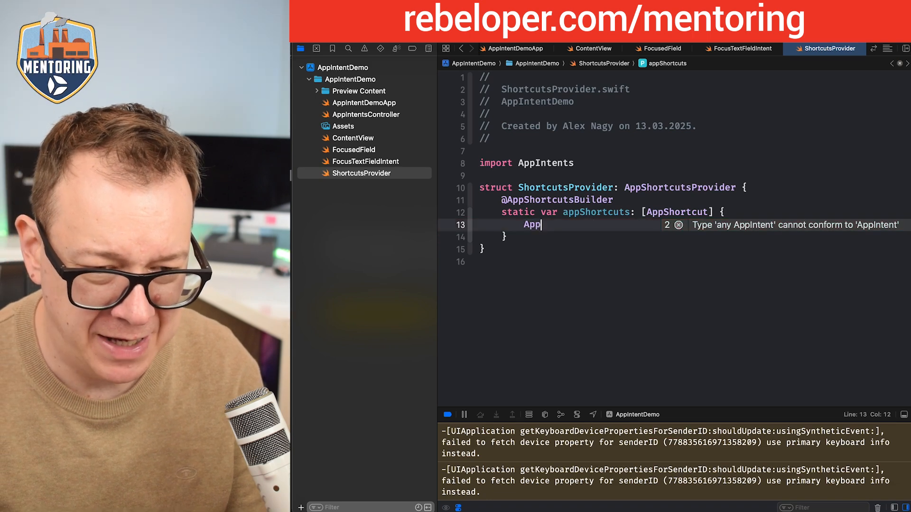
Add a FocusTextFieldIntent AppShortcut titled 'Focus text field' with the pencil.and.ellipsis.rectangle image
{"action": "type", "text": "Shortcut(intent: FocusTextFieldIntent(),"}
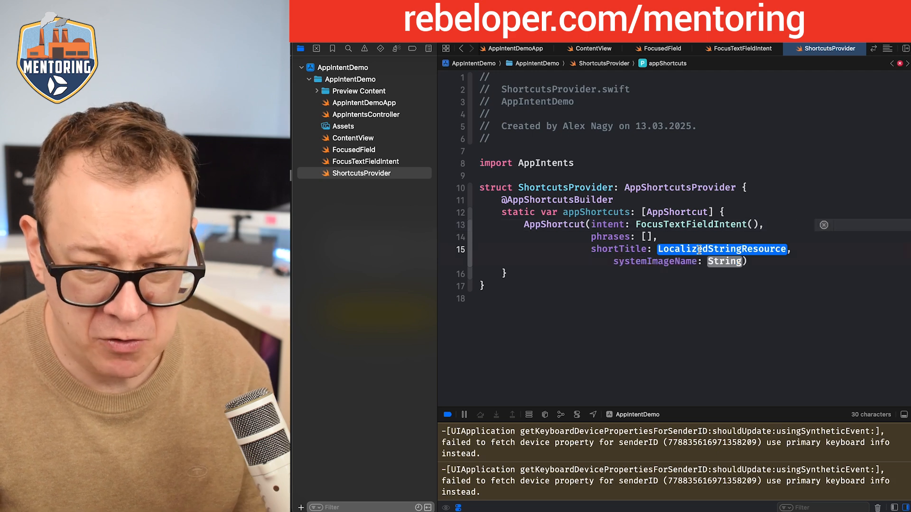
{"action": "type", "text": "\"Focus\""}
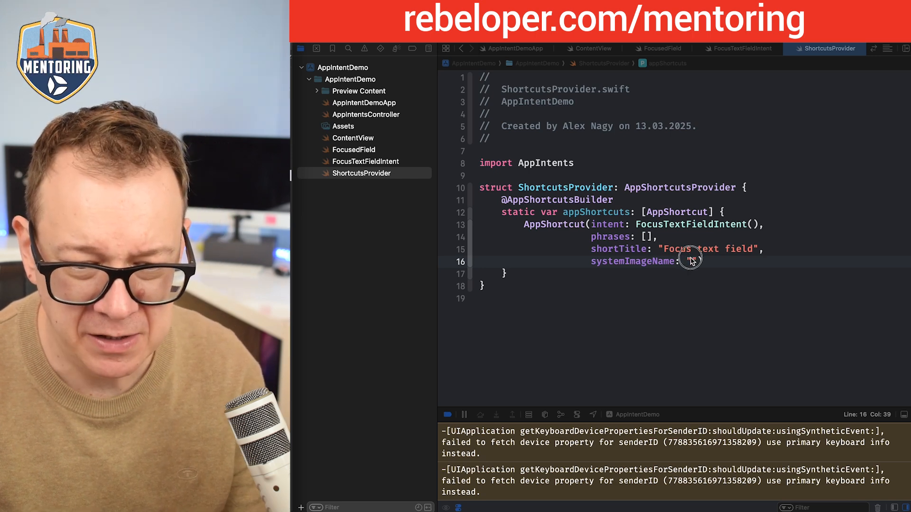
{"action": "type", "text": "pencil.and.ellipsis.rectangle"}
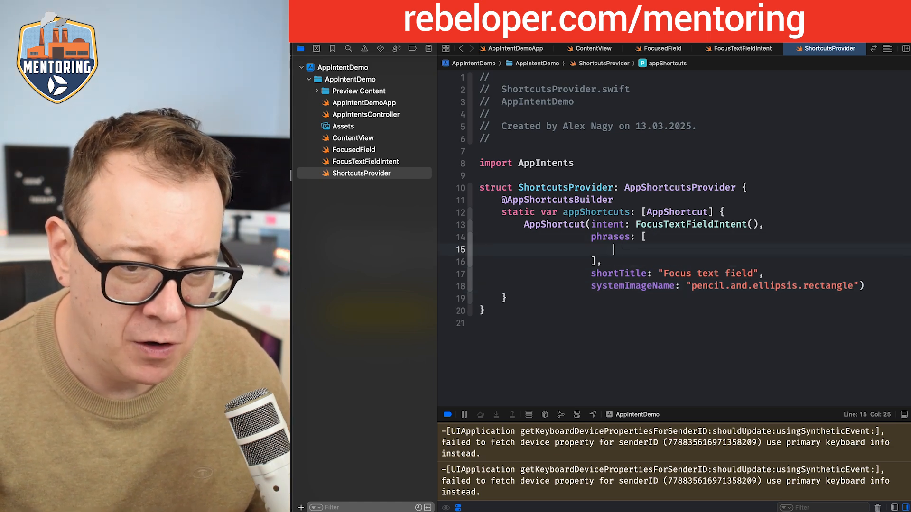
Add the phrase "Focus text field in \(.applicationName)" to the phrases list
{"action": "type", "text": "\""}
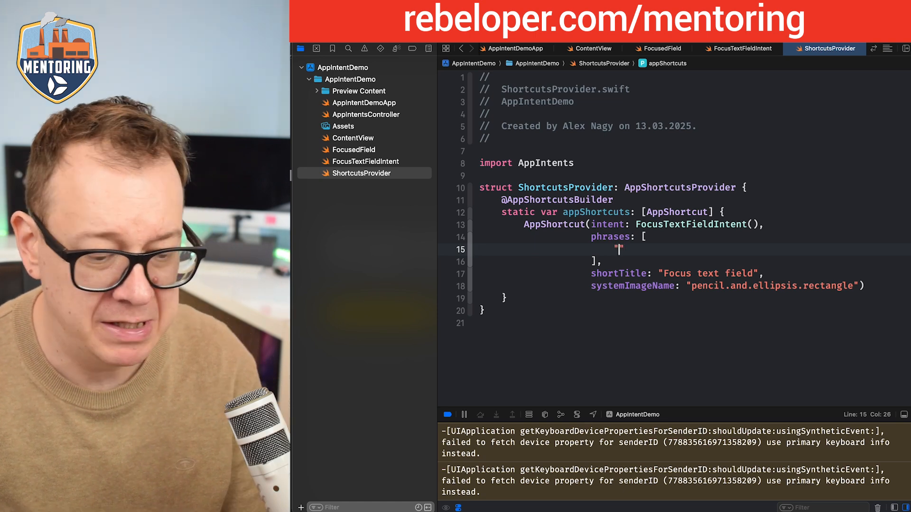
{"action": "type", "text": "Focus text field in"}
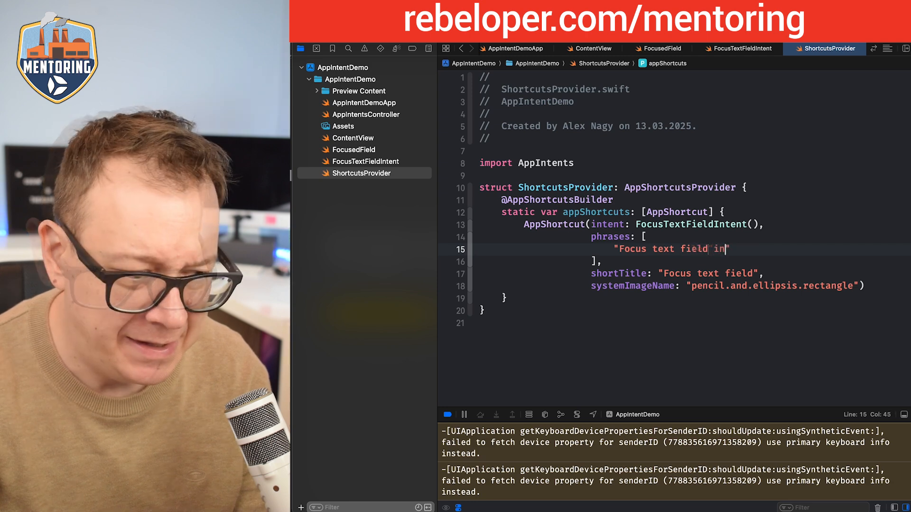
{"action": "type", "text": "\" \""}
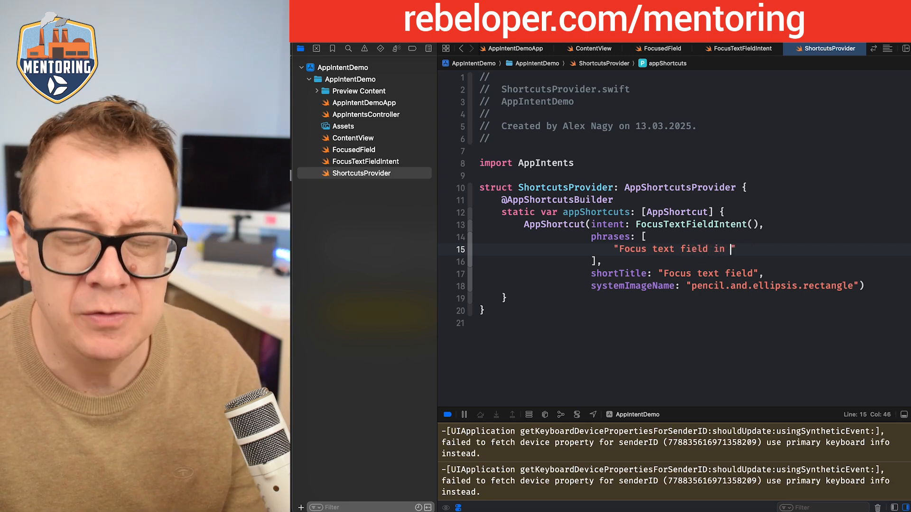
{"action": "type", "text": "demo app\""}
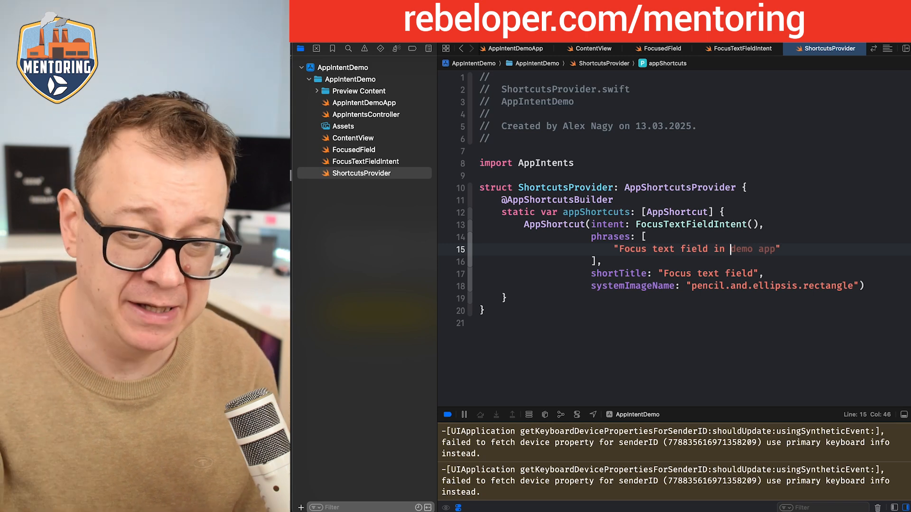
{"action": "type", "text": "\\("}
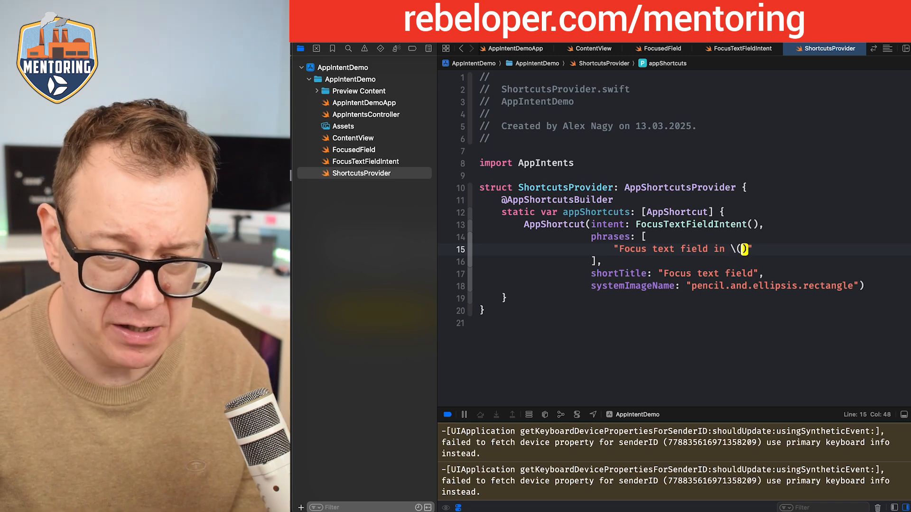
{"action": "type", "text": ".applicationName"}
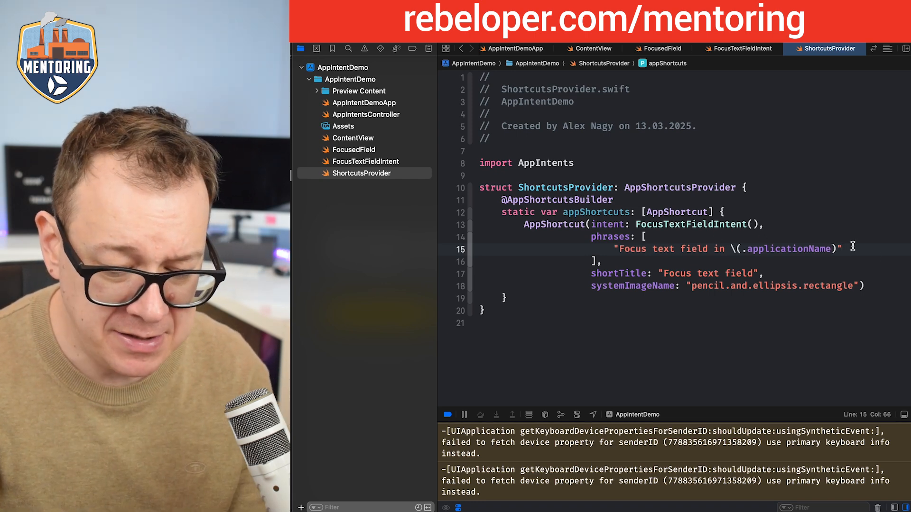
Duplicate the "Focus text field in \(.applicationName)" phrase onto a second line
{"action": "type", "text": "\"Focus text field in \\(.applicationName)\","}
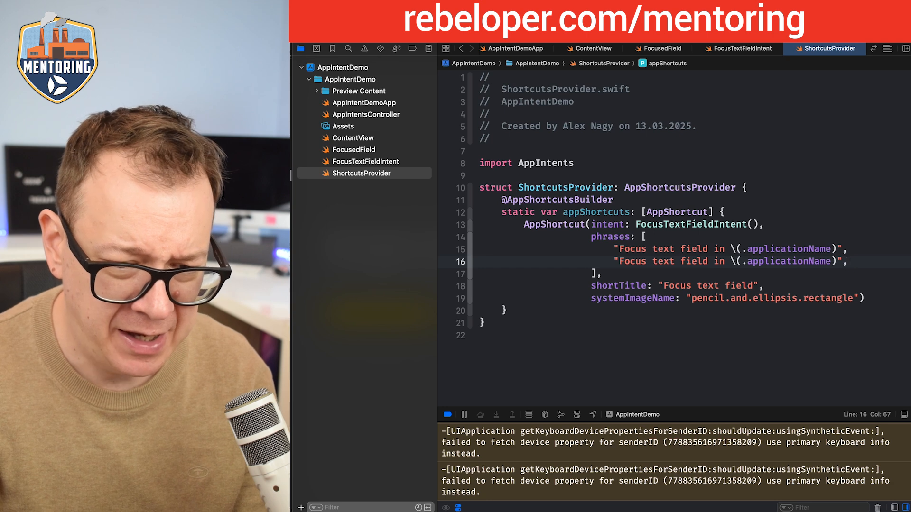
{"action": "type", "text": "\"Focus text field in \\(.applicationName)\","}
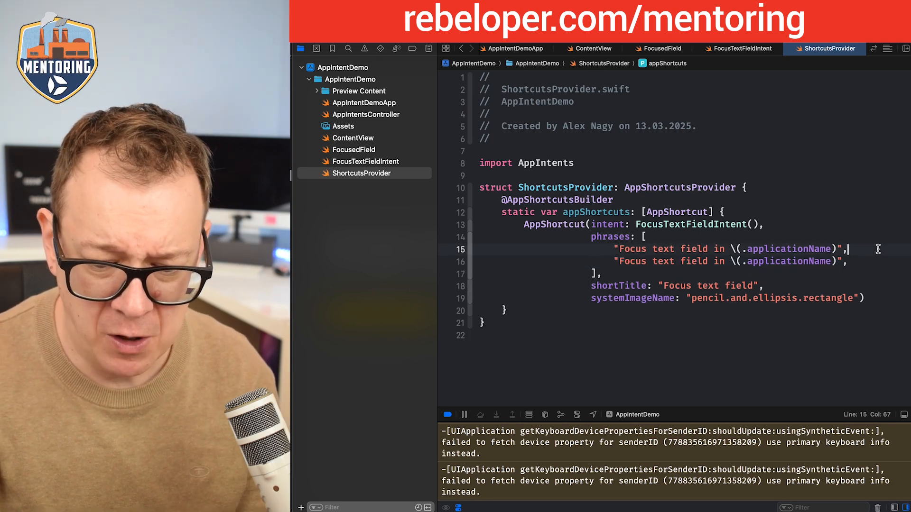
{"action": "left_click", "coordinate": [633, 261]}
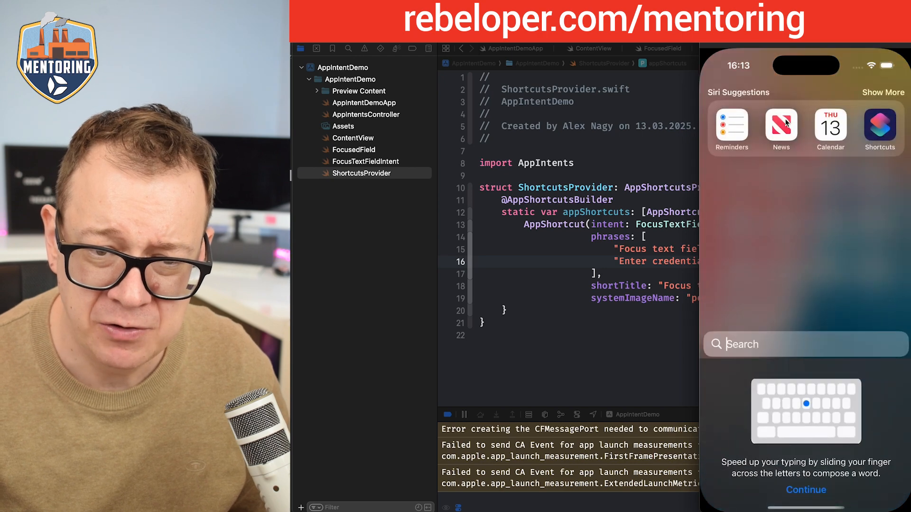
Return from the Simulator to ShortcutsProvider.swift in Xcode
{"action": "left_click", "coordinate": [879, 129]}
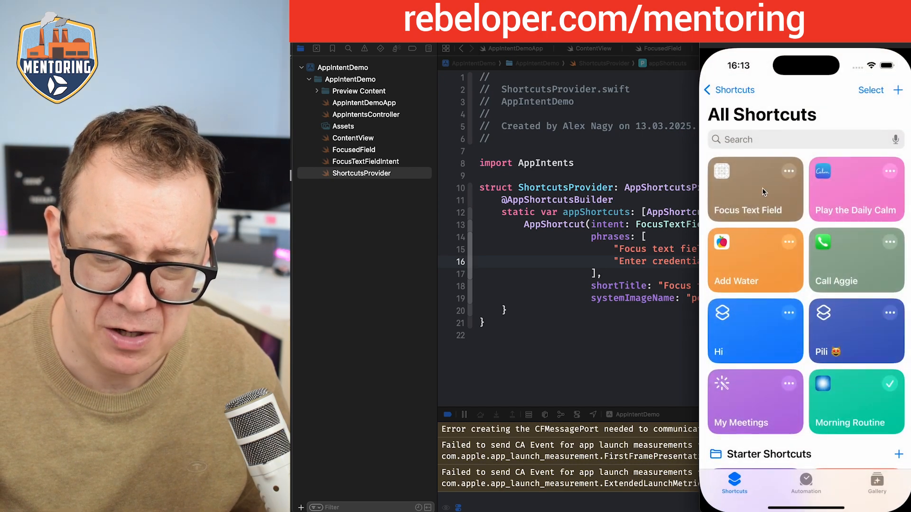
{"action": "left_click", "coordinate": [755, 189]}
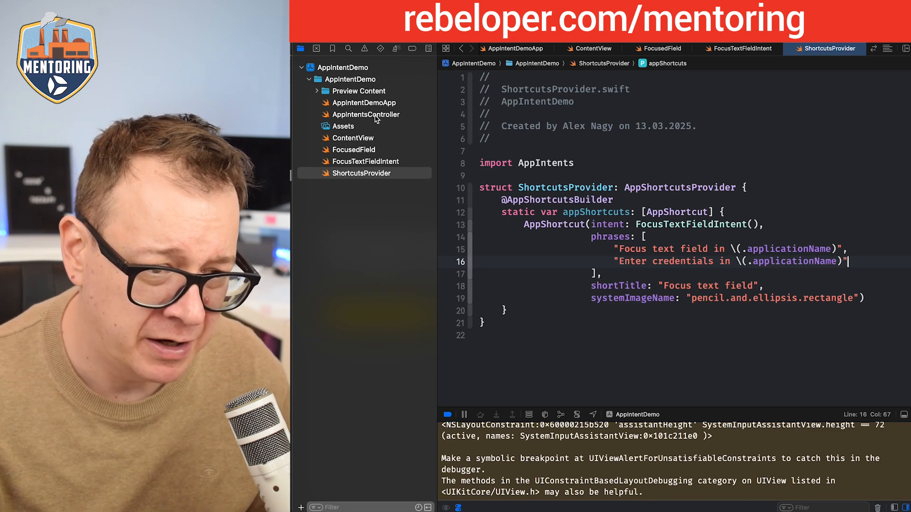
Open ContentView.swift and insert SiriTipView(intent: FocusTextFieldIntent()) at the top of the VStack
{"action": "left_click", "coordinate": [353, 138]}
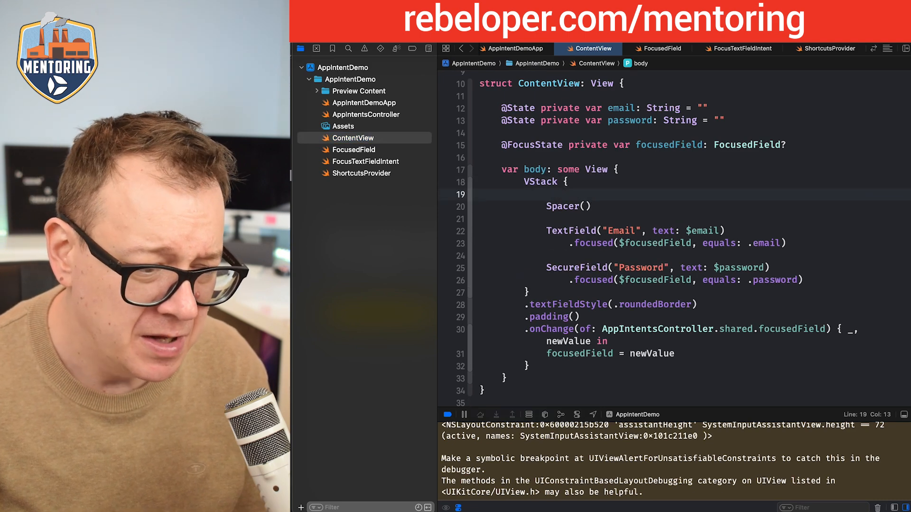
{"action": "type", "text": "S"}
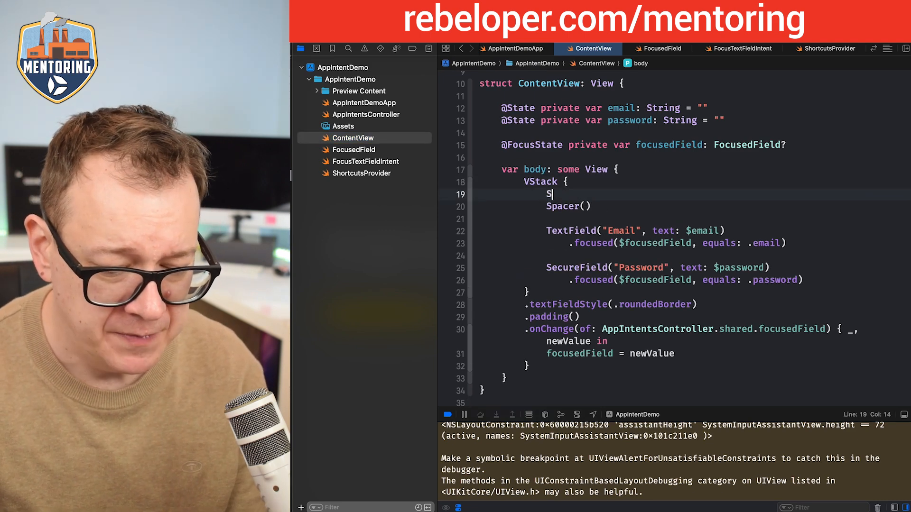
{"action": "type", "text": "iriT"}
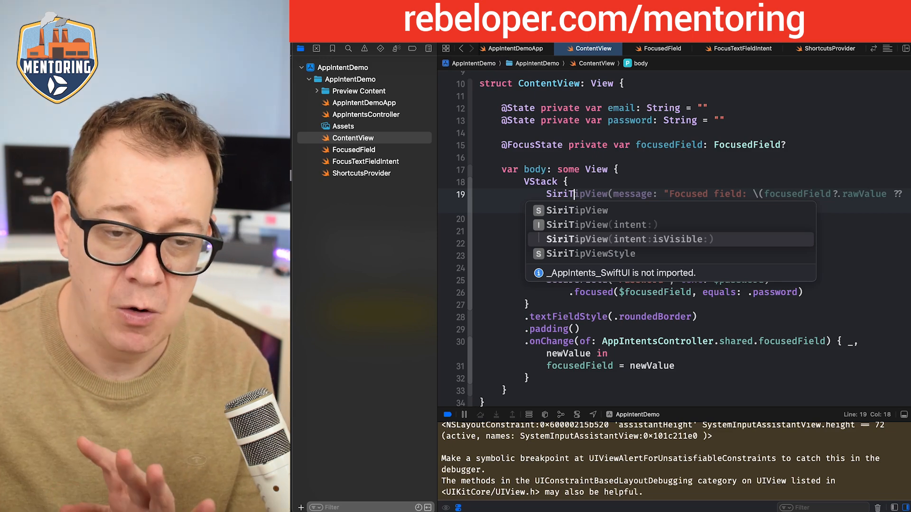
{"action": "left_click", "coordinate": [621, 238]}
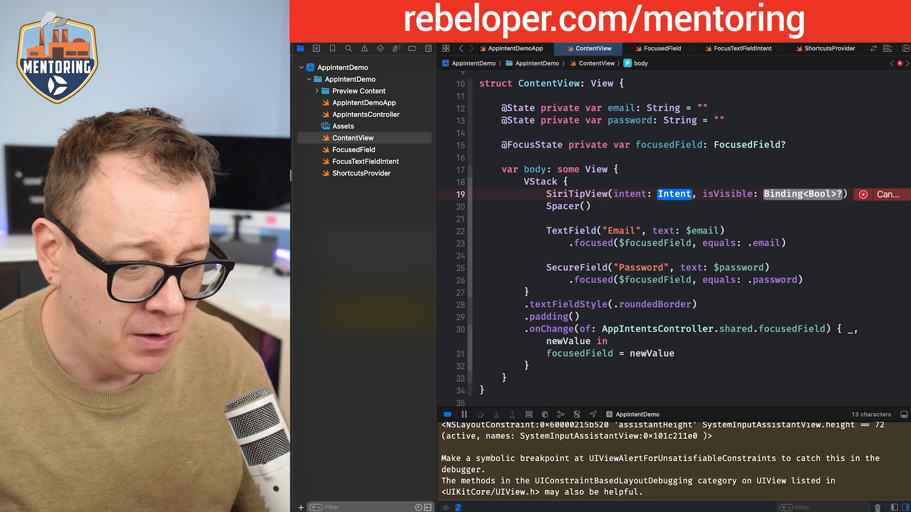
{"action": "type", "text": "FocusTextField"}
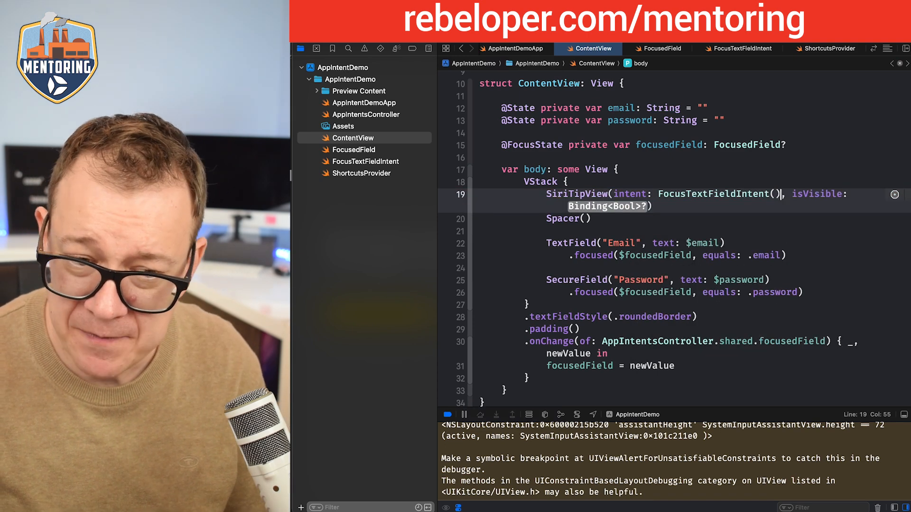
{"action": "left_click", "coordinate": [787, 144]}
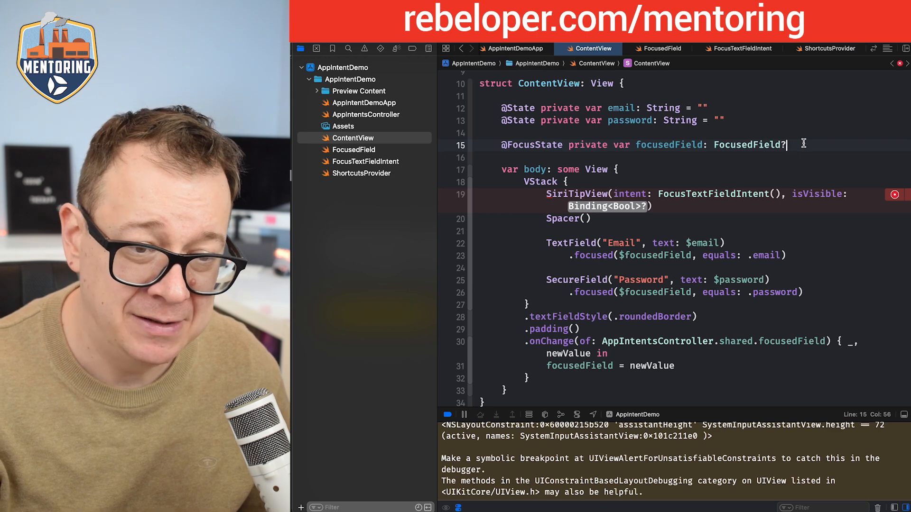
{"action": "key", "text": "return"}
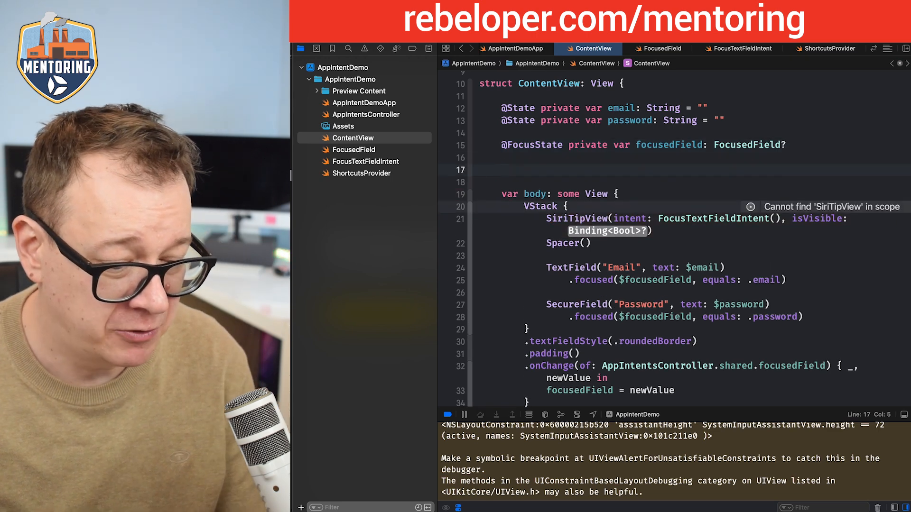
{"action": "type", "text": "@Apps"}
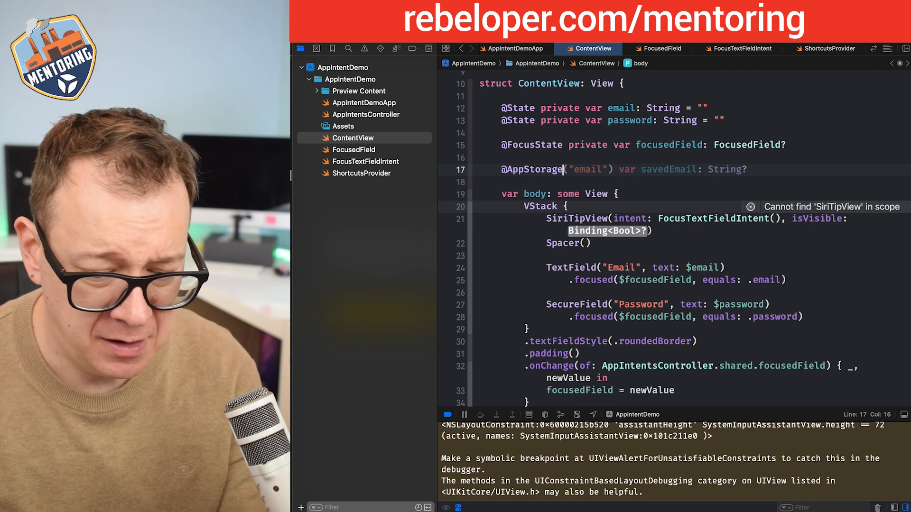
{"action": "key", "text": "Backspace"}
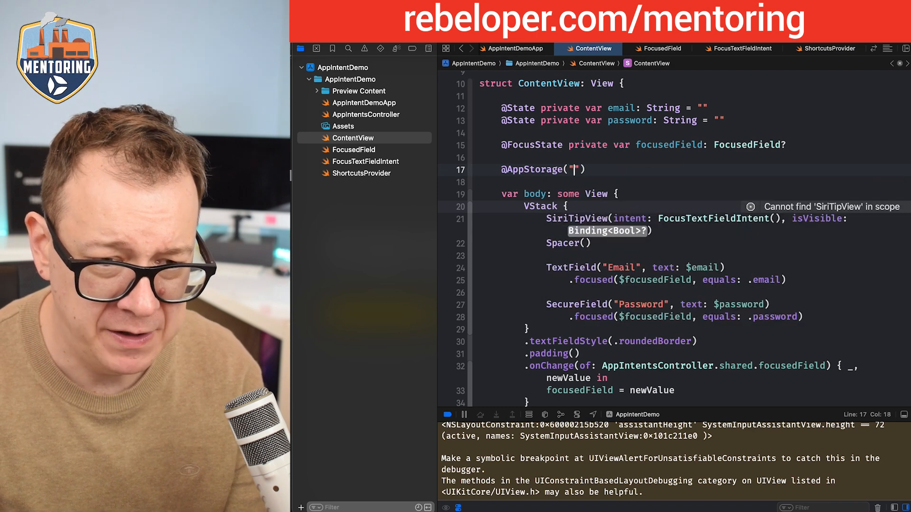
{"action": "type", "text": "isVisible"}
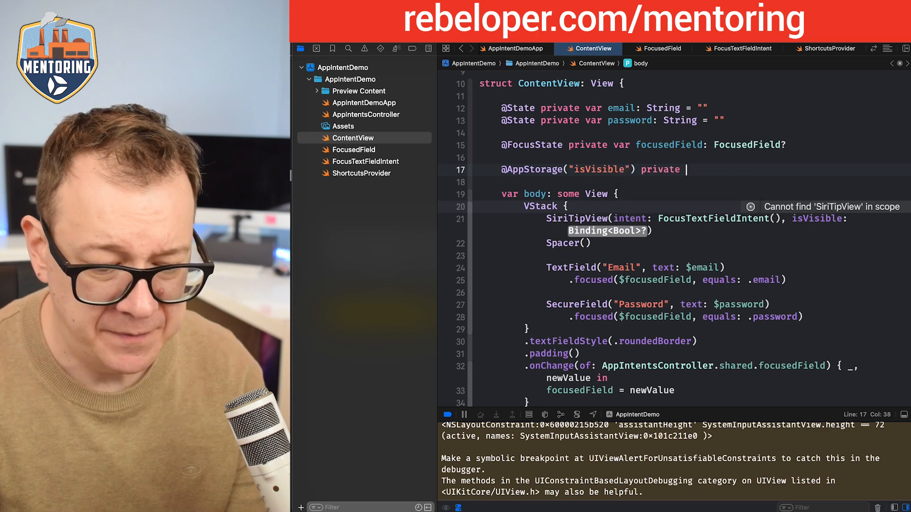
{"action": "type", "text": "var isVisible: Bool = false"}
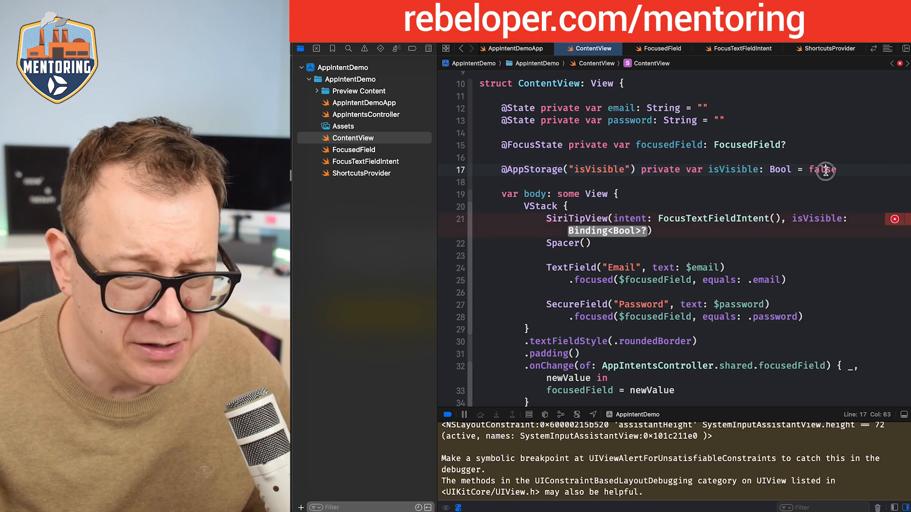
{"action": "type", "text": "turnOn"}
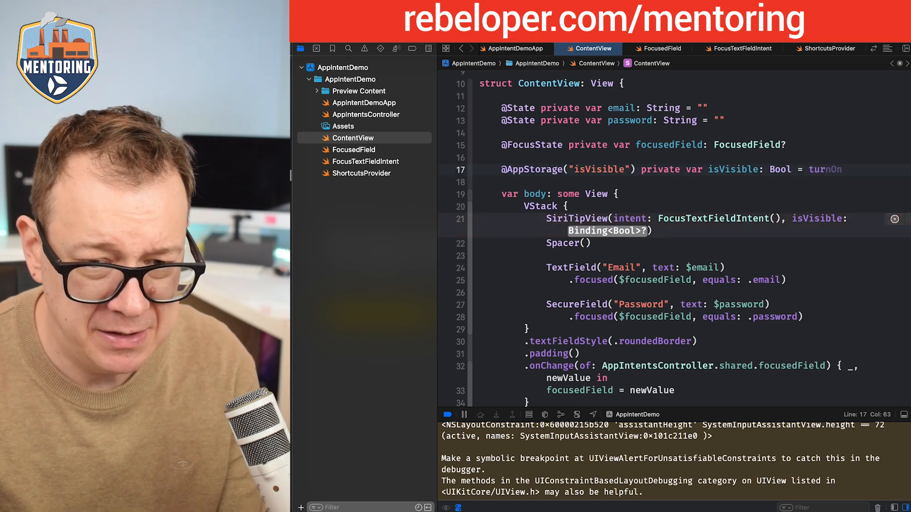
{"action": "type", "text": "true"}
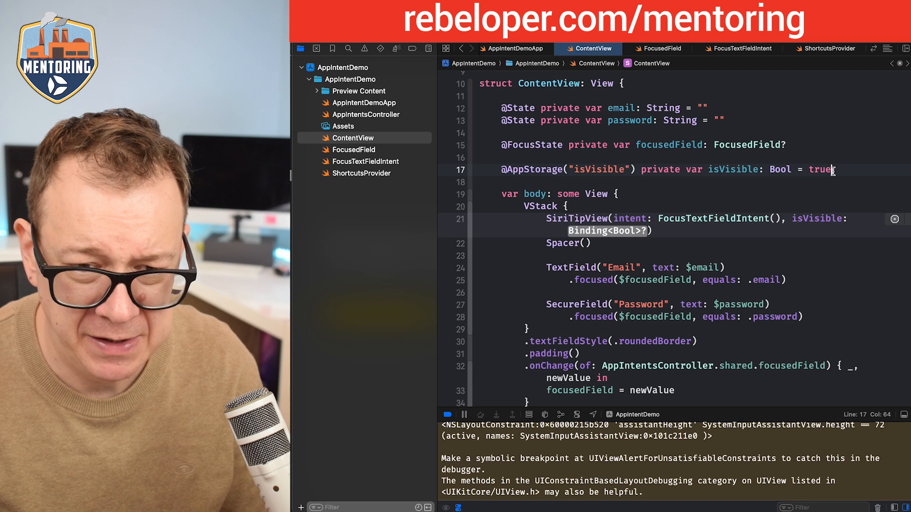
Bind SiriTipView to $isVisible, add the _AppIntents_SwiftUI import, .padding() and a gray background
{"action": "double_click", "coordinate": [732, 168]}
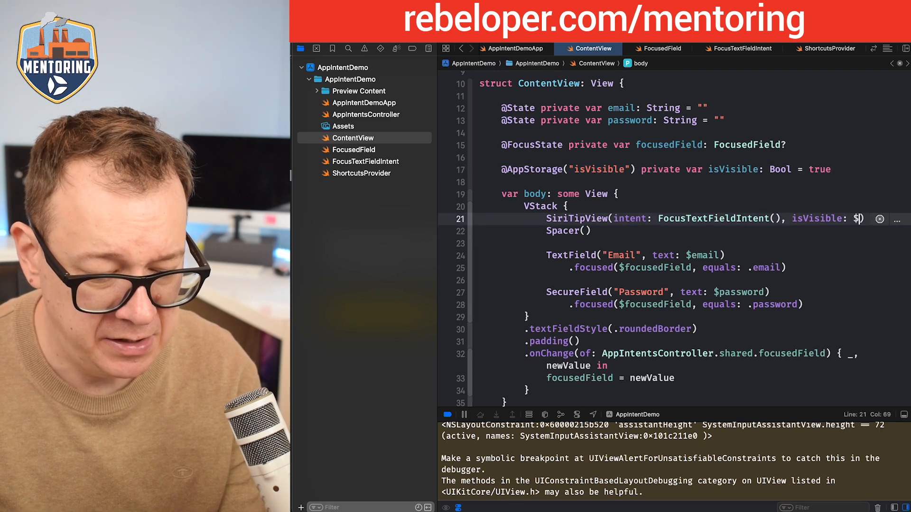
{"action": "type", "text": "$isVisible"}
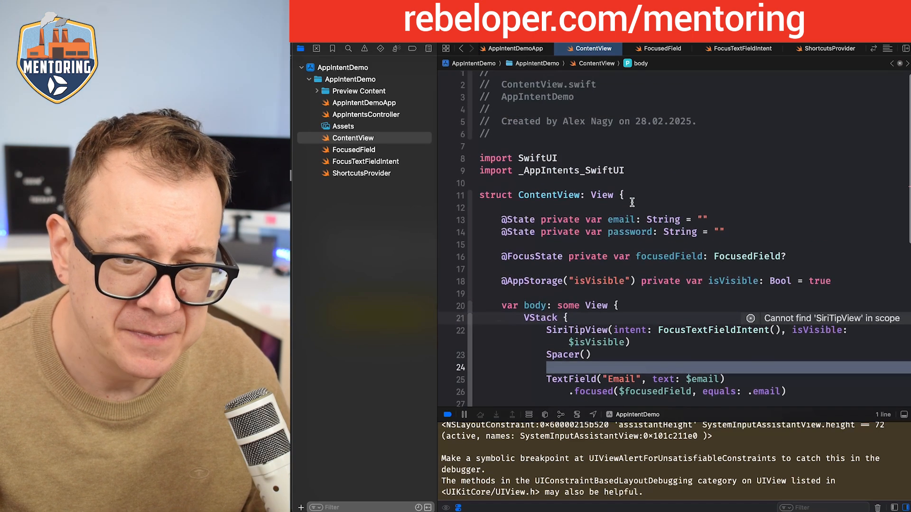
{"action": "double_click", "coordinate": [570, 170]}
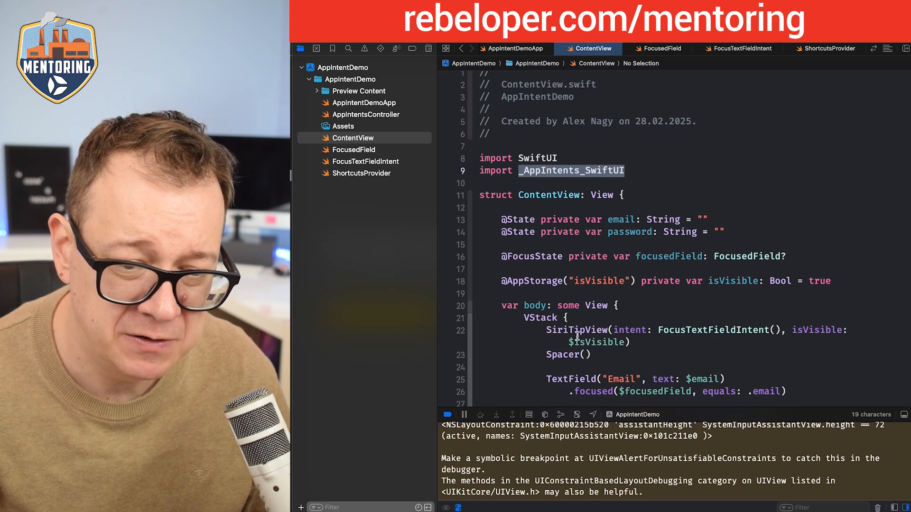
{"action": "left_click", "coordinate": [630, 342]}
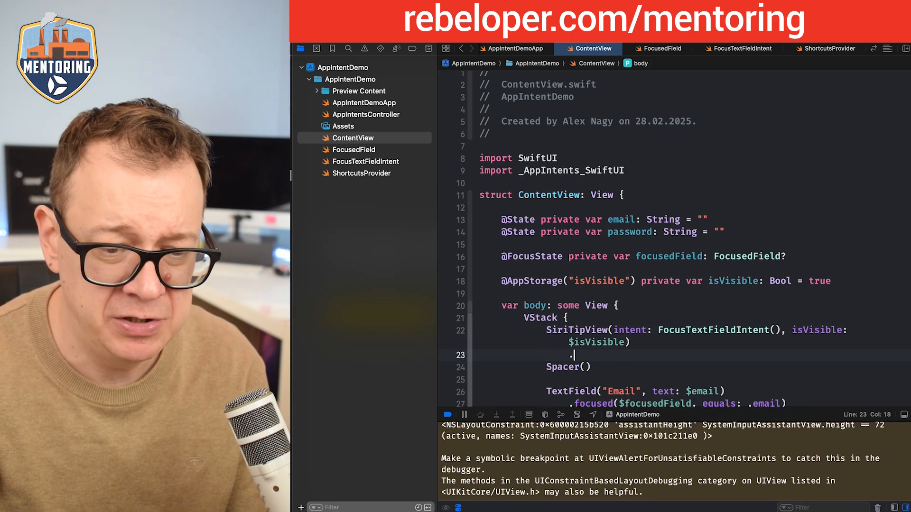
{"action": "type", "text": ".padding()"}
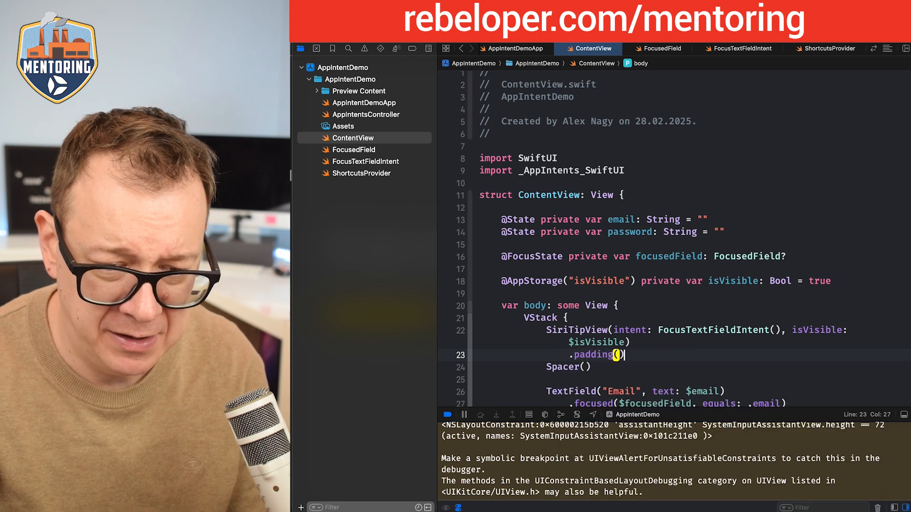
{"action": "key", "text": "enter"}
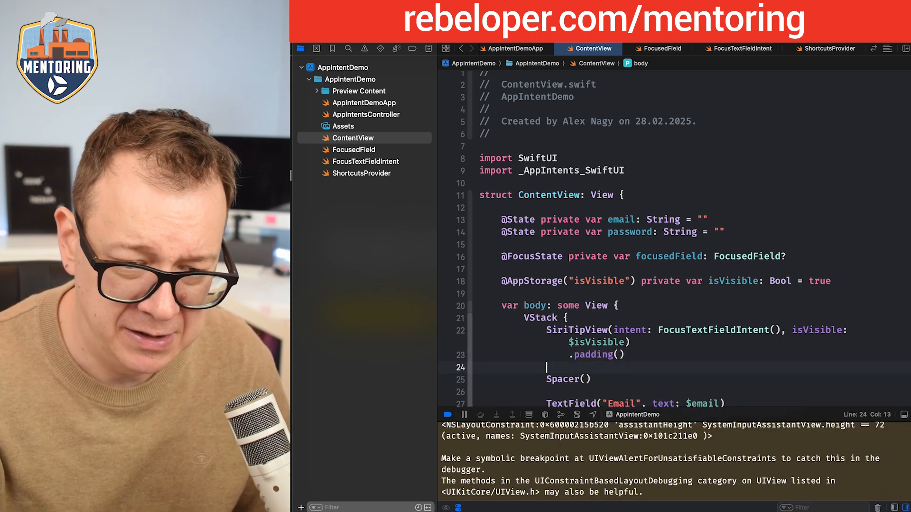
{"action": "type", "text": ".background(Color.gray.opacity(0.2))"}
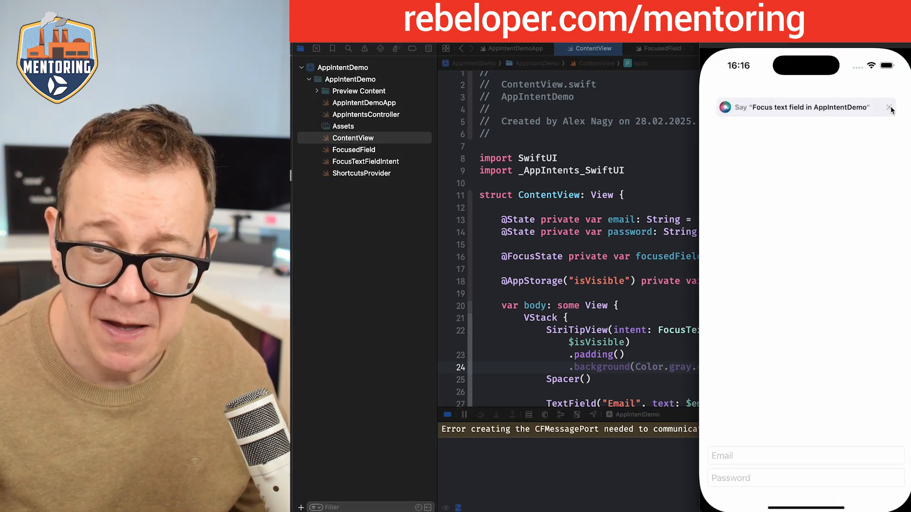
Close the Siri tip in the running app using its X button
{"action": "left_click", "coordinate": [890, 107]}
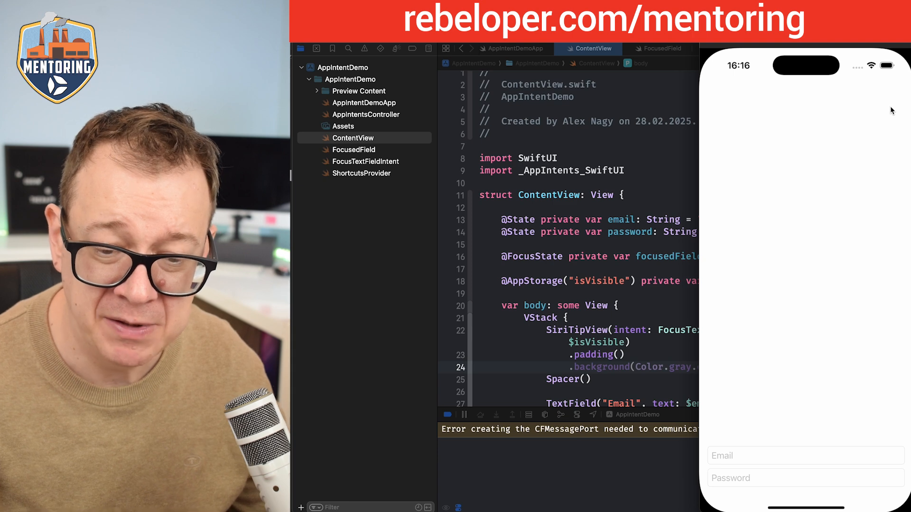